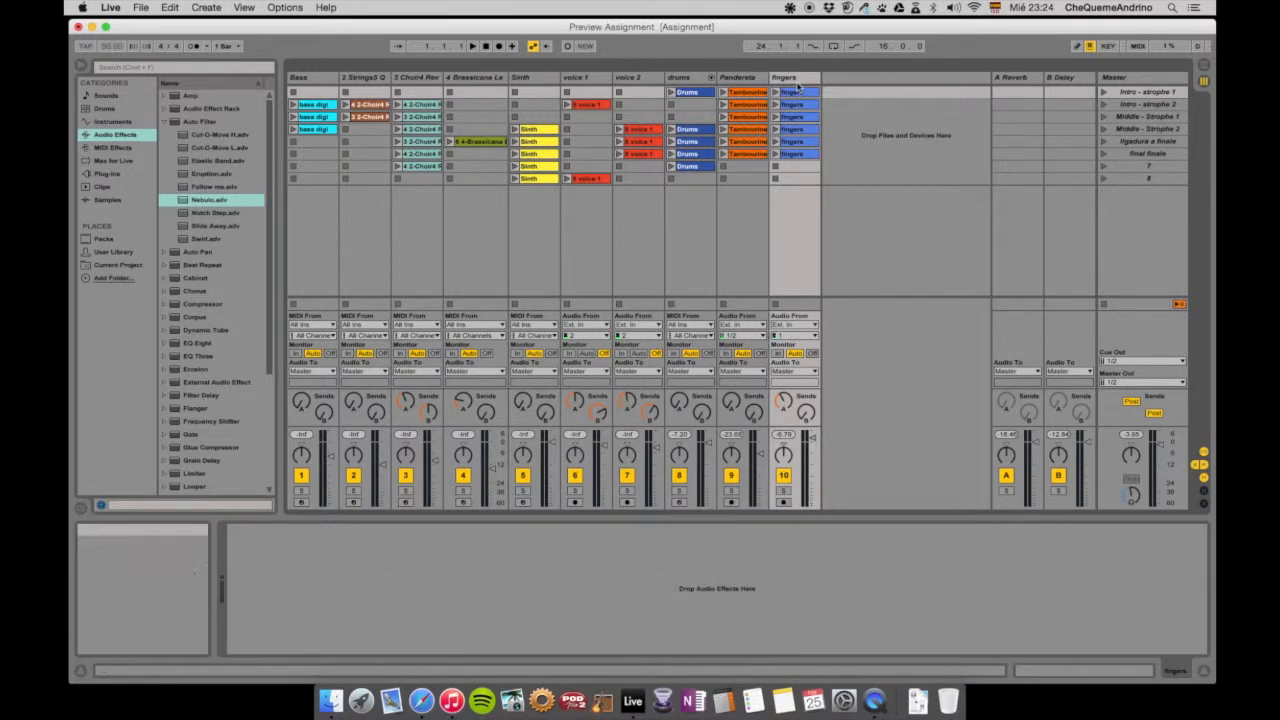
View the drum clip's notes, then select the drums, Pandereta and fingers tracks together
{"action": "left_click", "coordinate": [792, 92]}
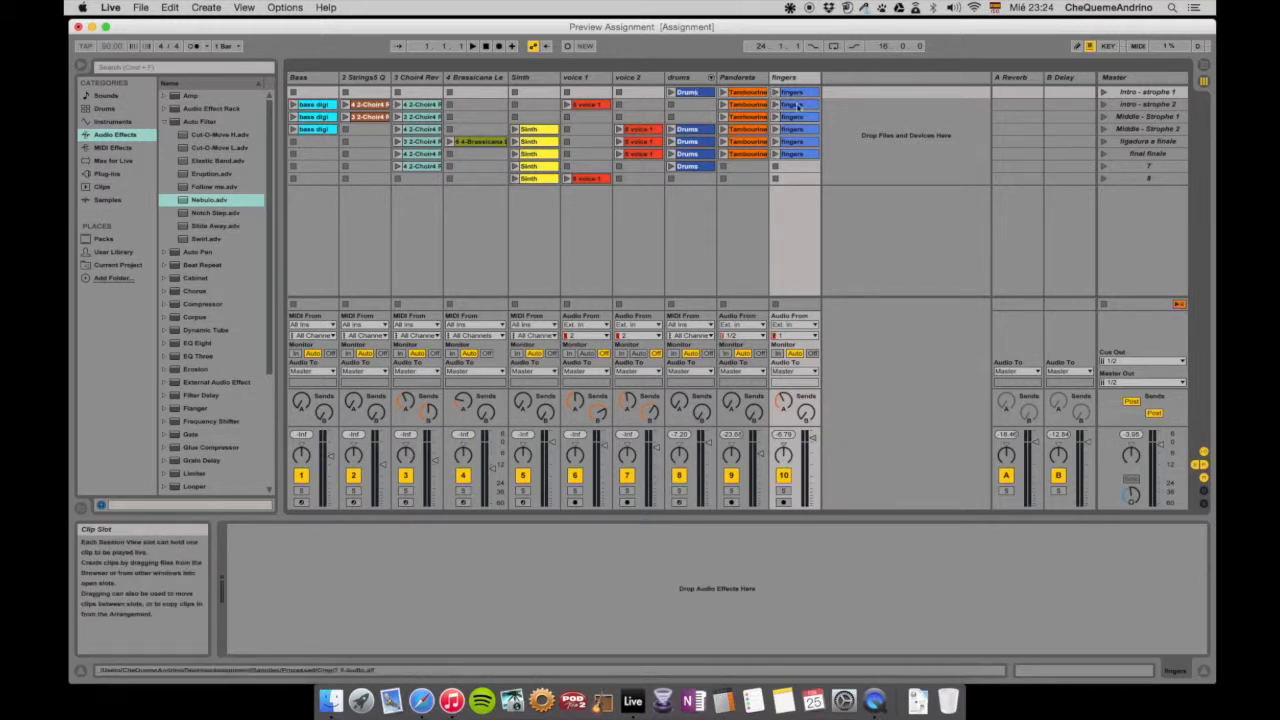
{"action": "double_click", "coordinate": [688, 92]}
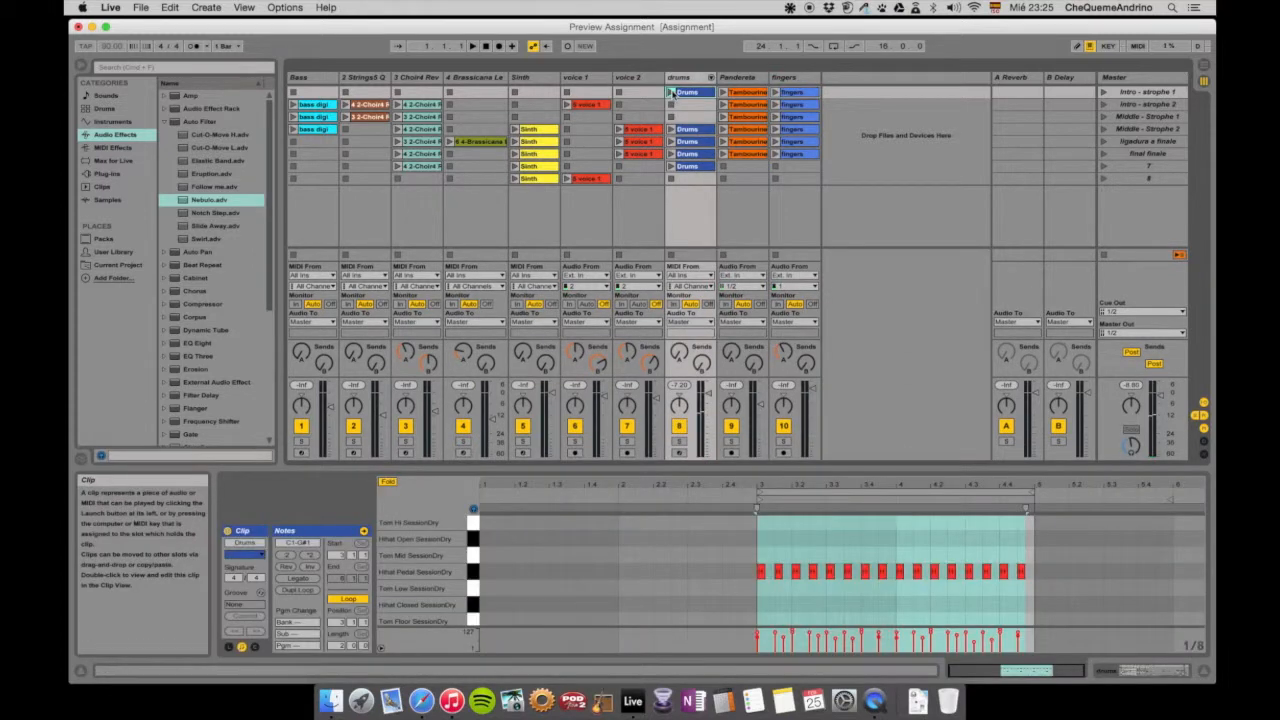
{"action": "left_click", "coordinate": [792, 76]}
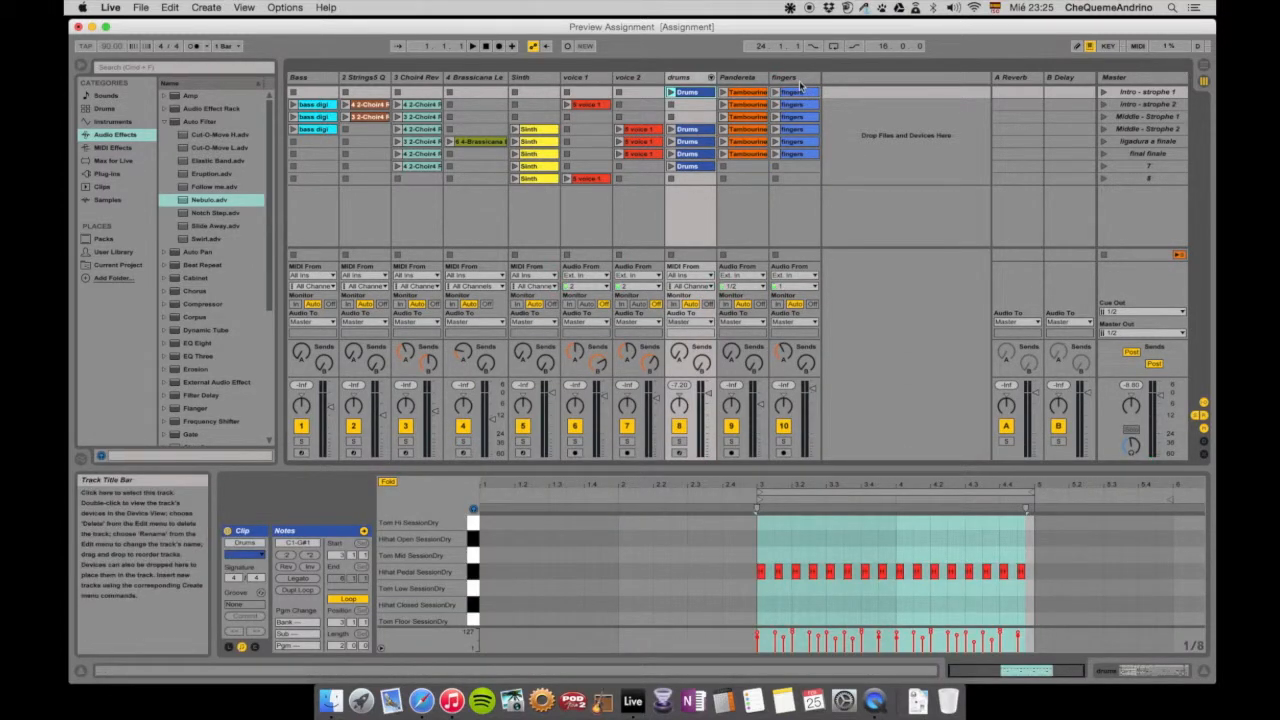
{"action": "left_click", "coordinate": [792, 76]}
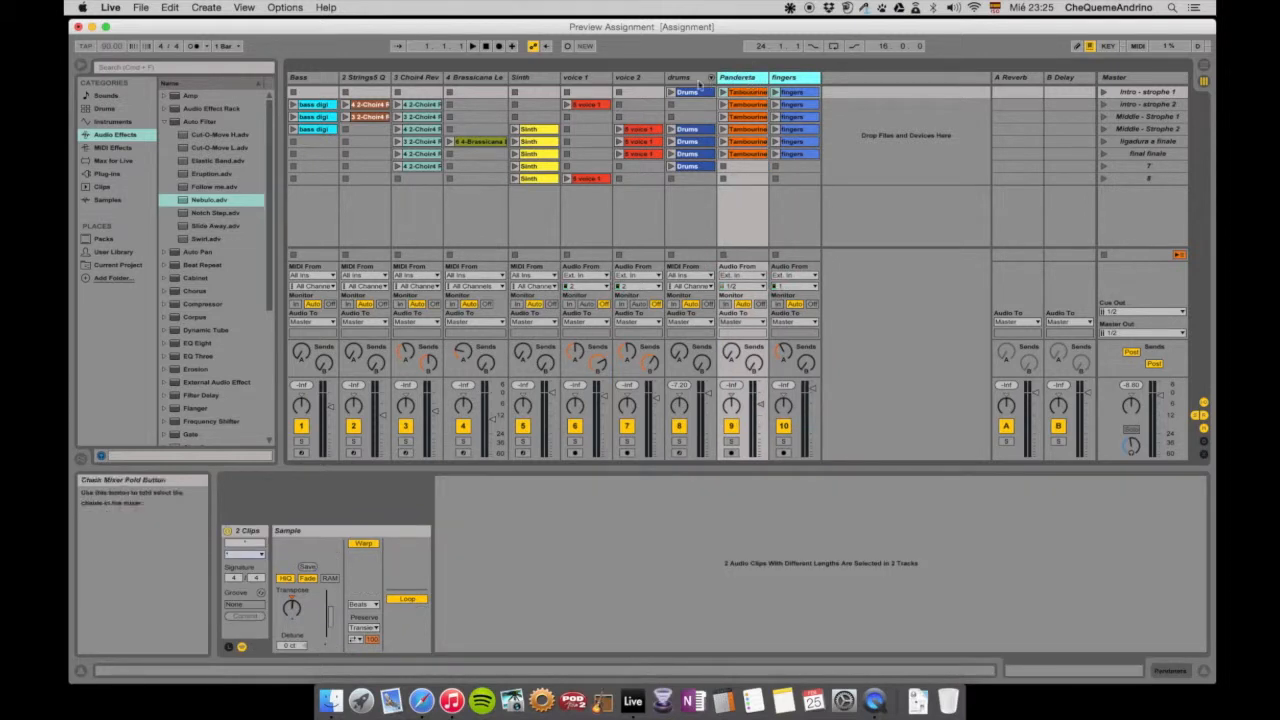
{"action": "left_click", "coordinate": [688, 76]}
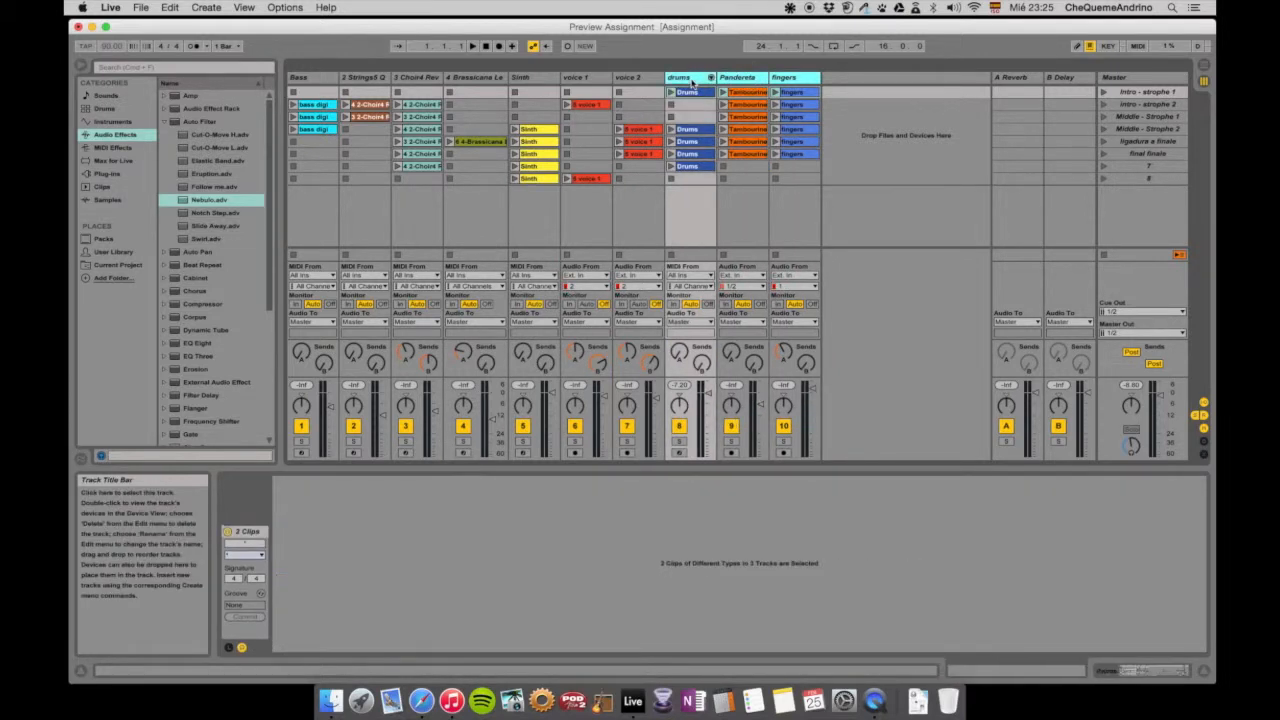
Group the three selected tracks and rename the new group track
{"action": "right_click", "coordinate": [684, 76]}
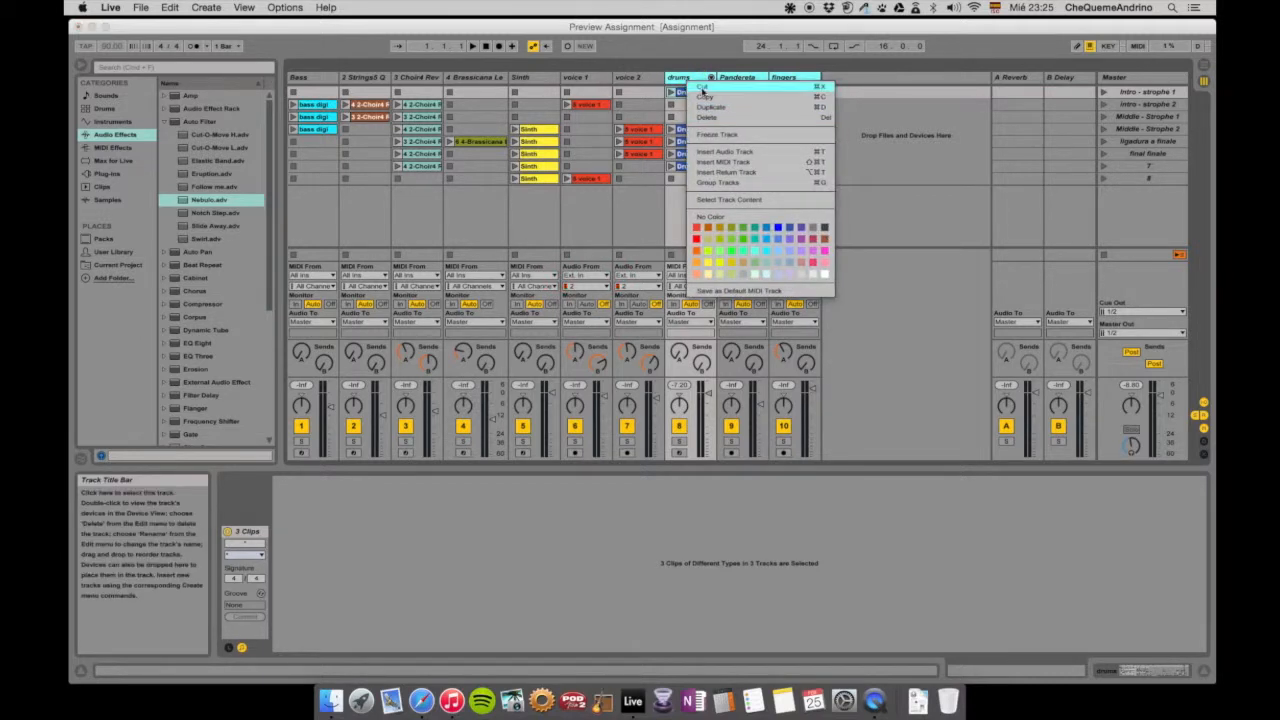
{"action": "mouse_move", "coordinate": [718, 182]}
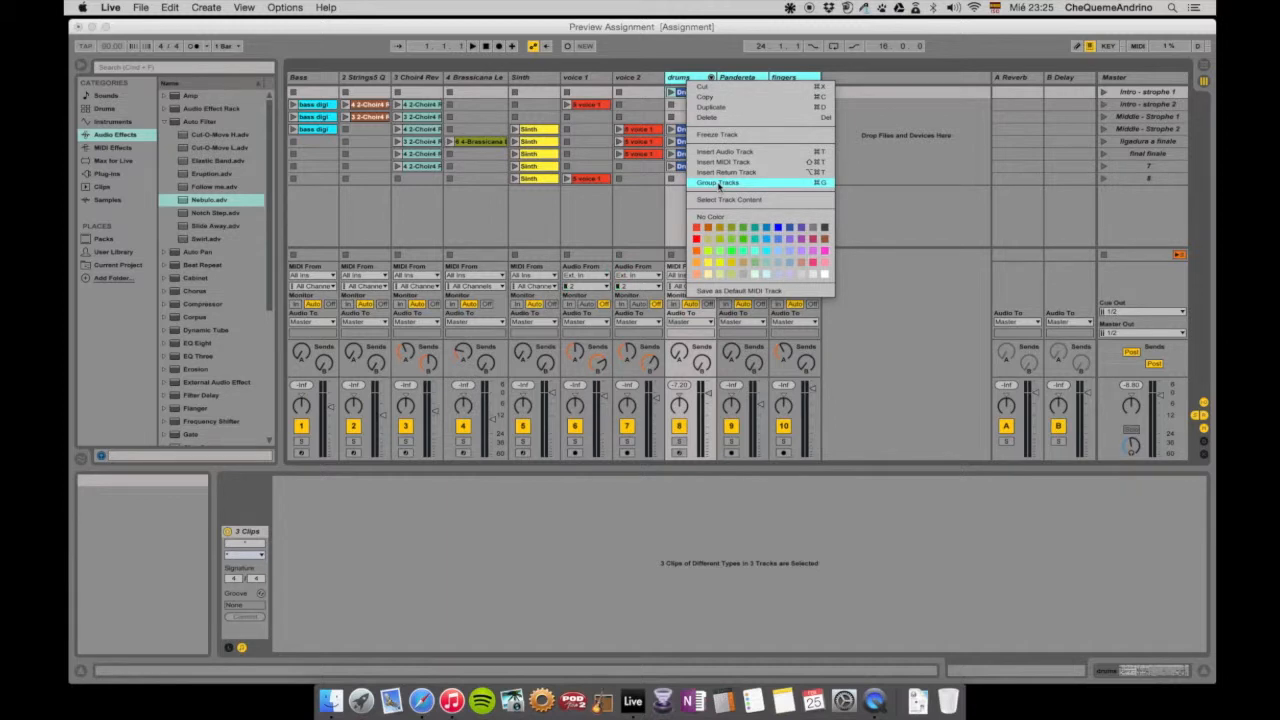
{"action": "left_click", "coordinate": [718, 182]}
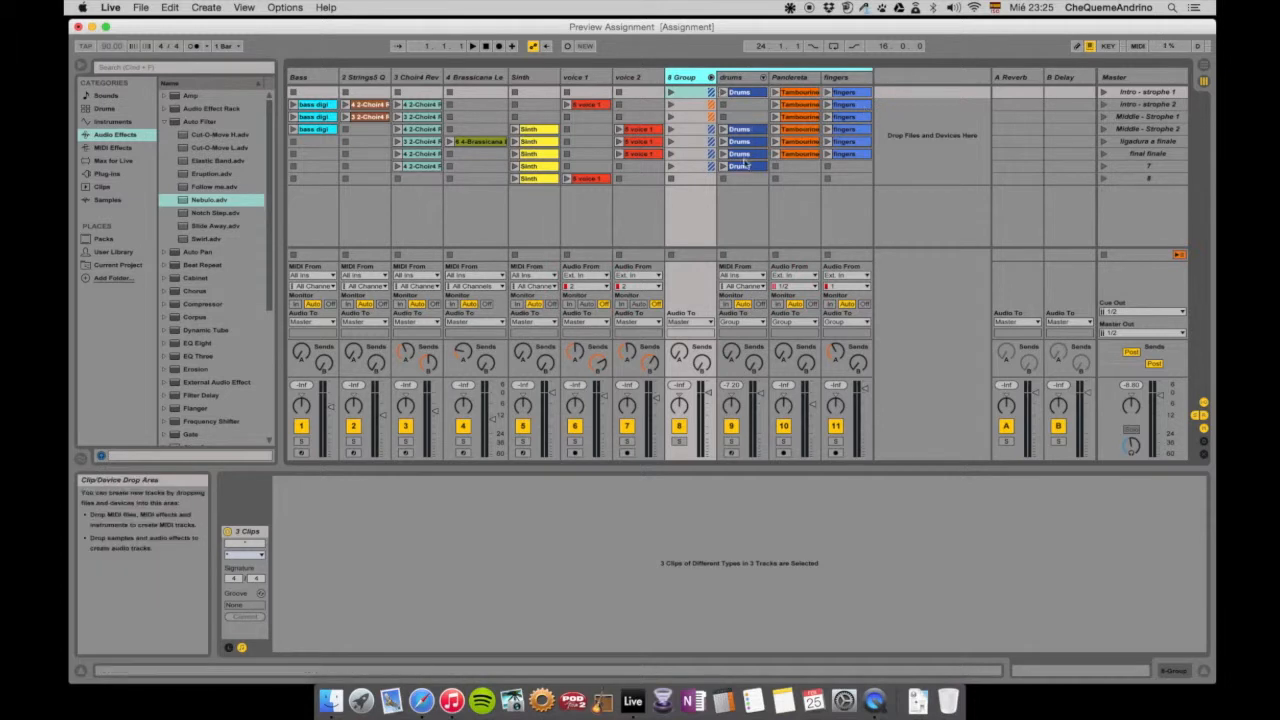
{"action": "mouse_move", "coordinate": [692, 224]}
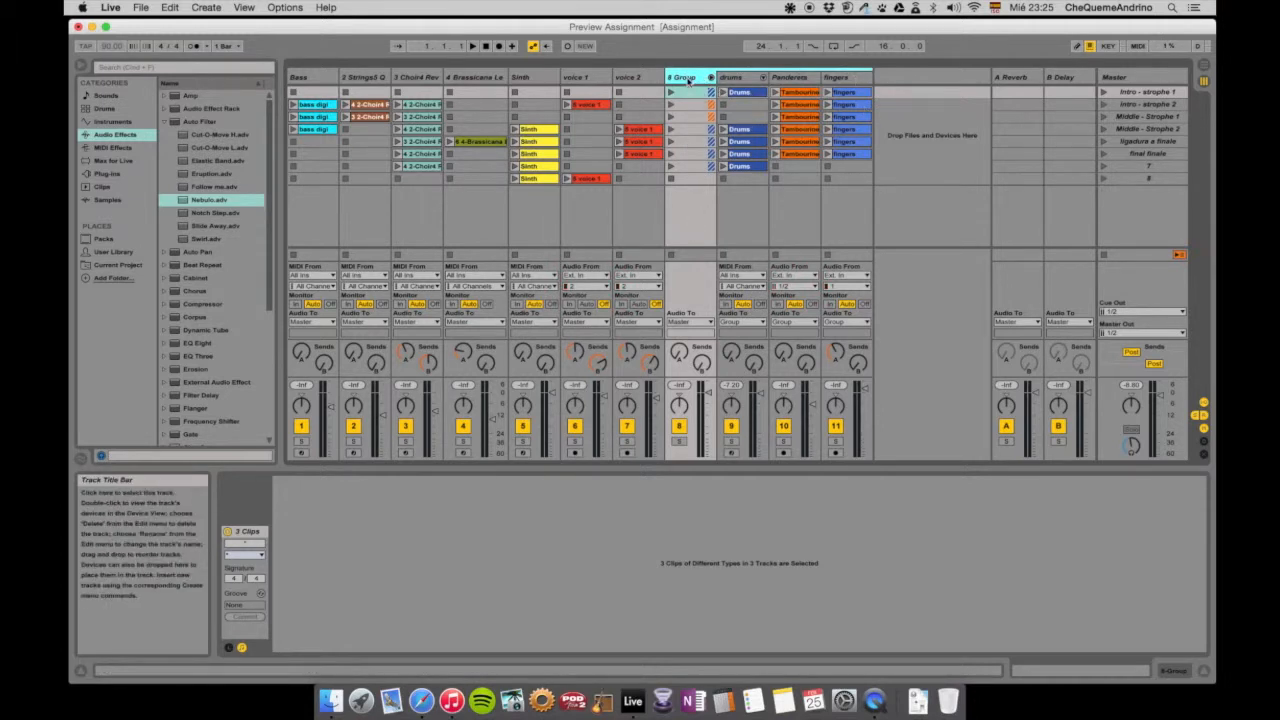
{"action": "right_click", "coordinate": [684, 76]}
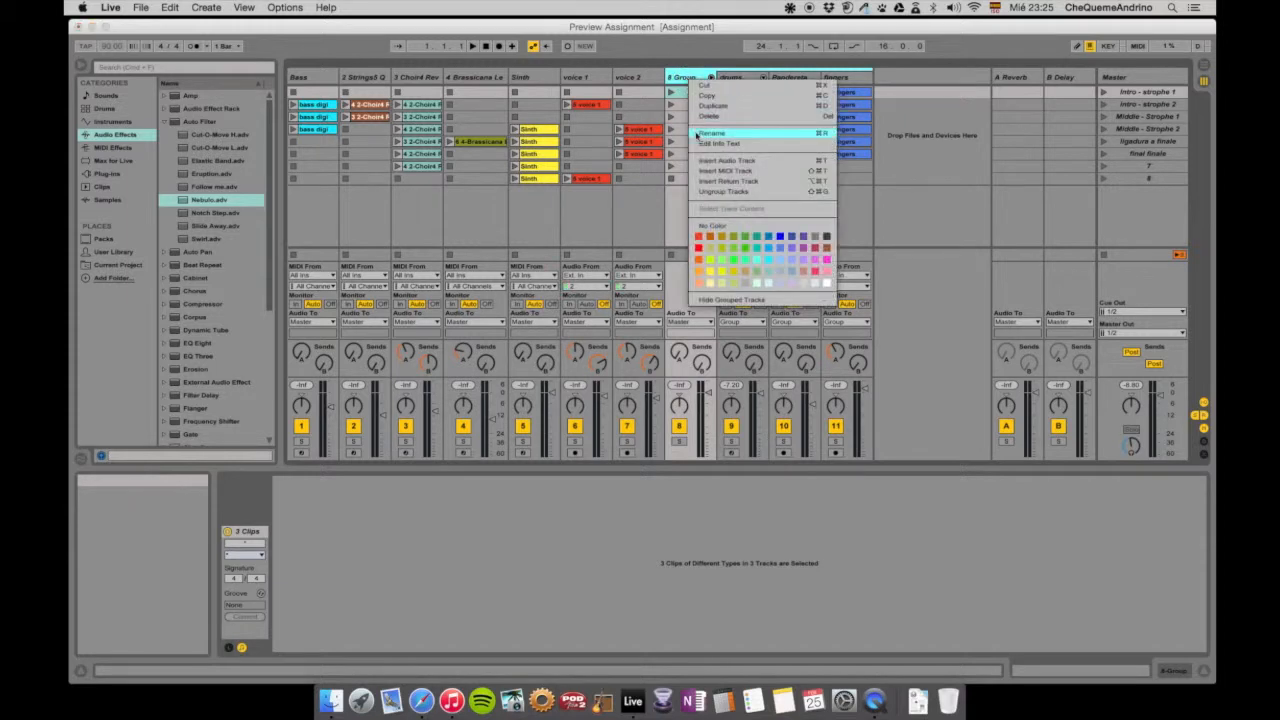
{"action": "left_click", "coordinate": [712, 132]}
{"action": "type", "text": "submix"}
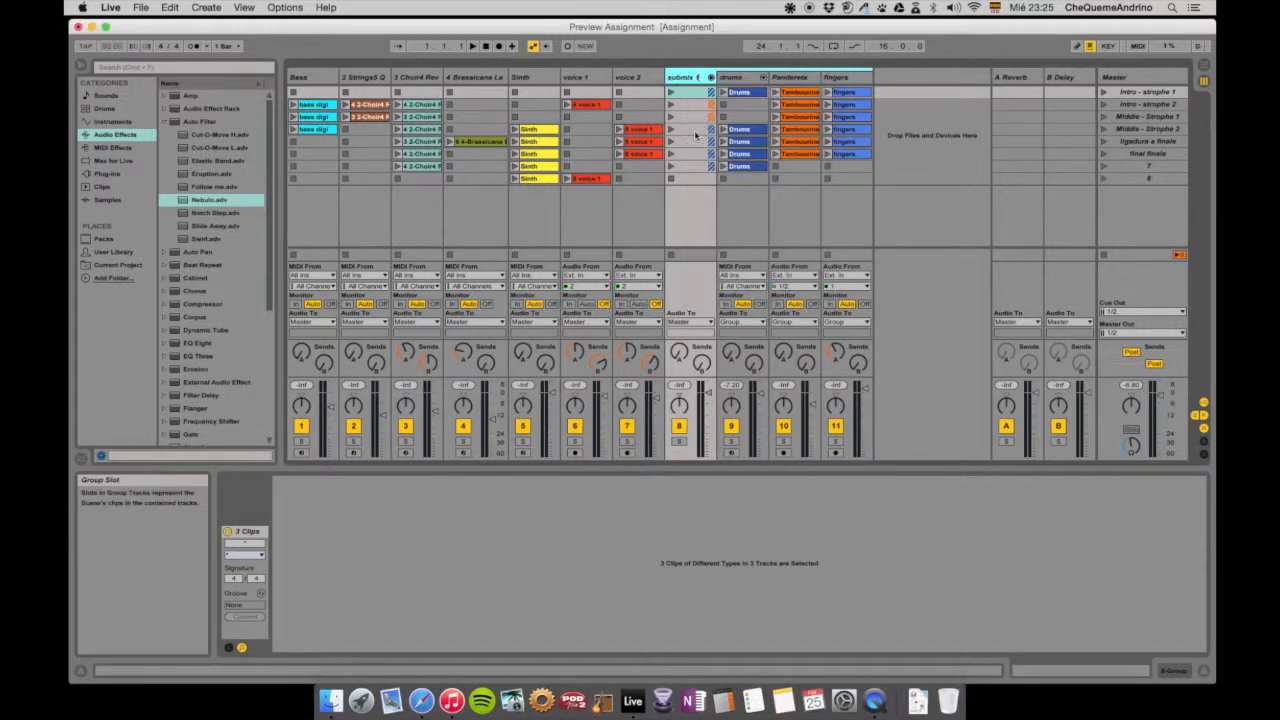
Drag an audio effect from the browser onto the group track and play the clips
{"action": "left_click", "coordinate": [1104, 92]}
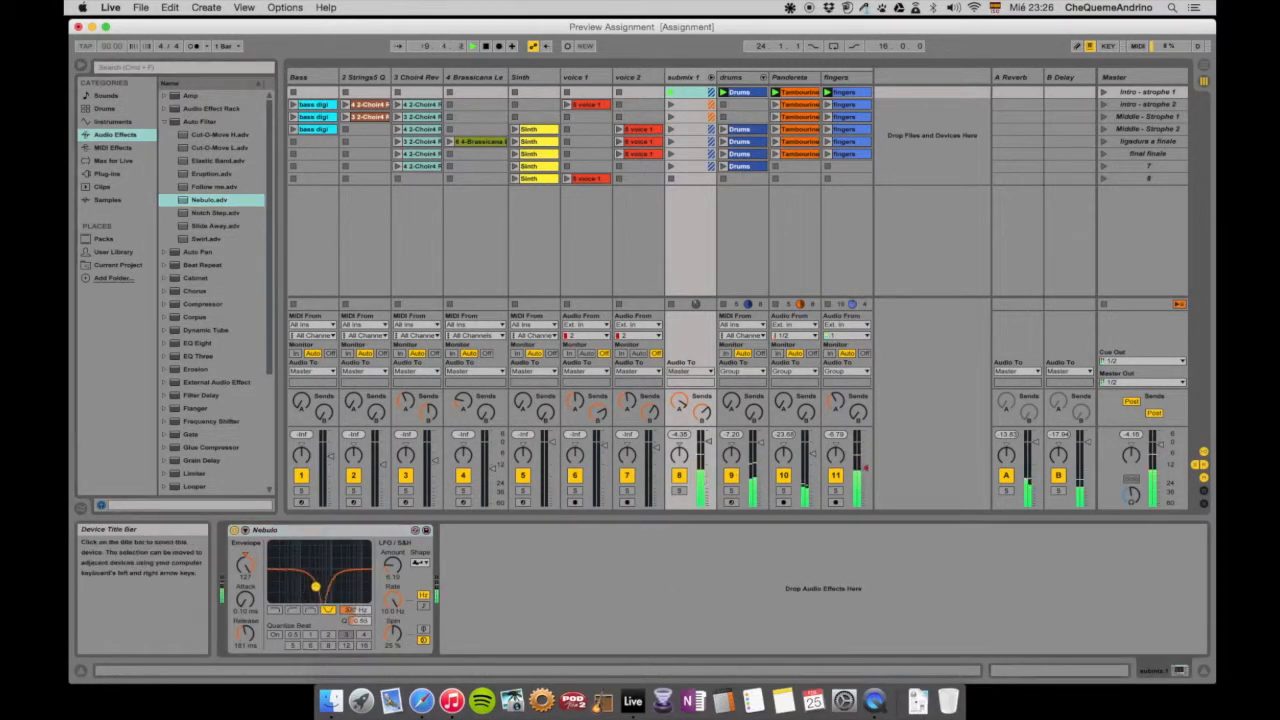
{"action": "left_click_drag", "start_coordinate": [316, 584], "coordinate": [340, 556]}
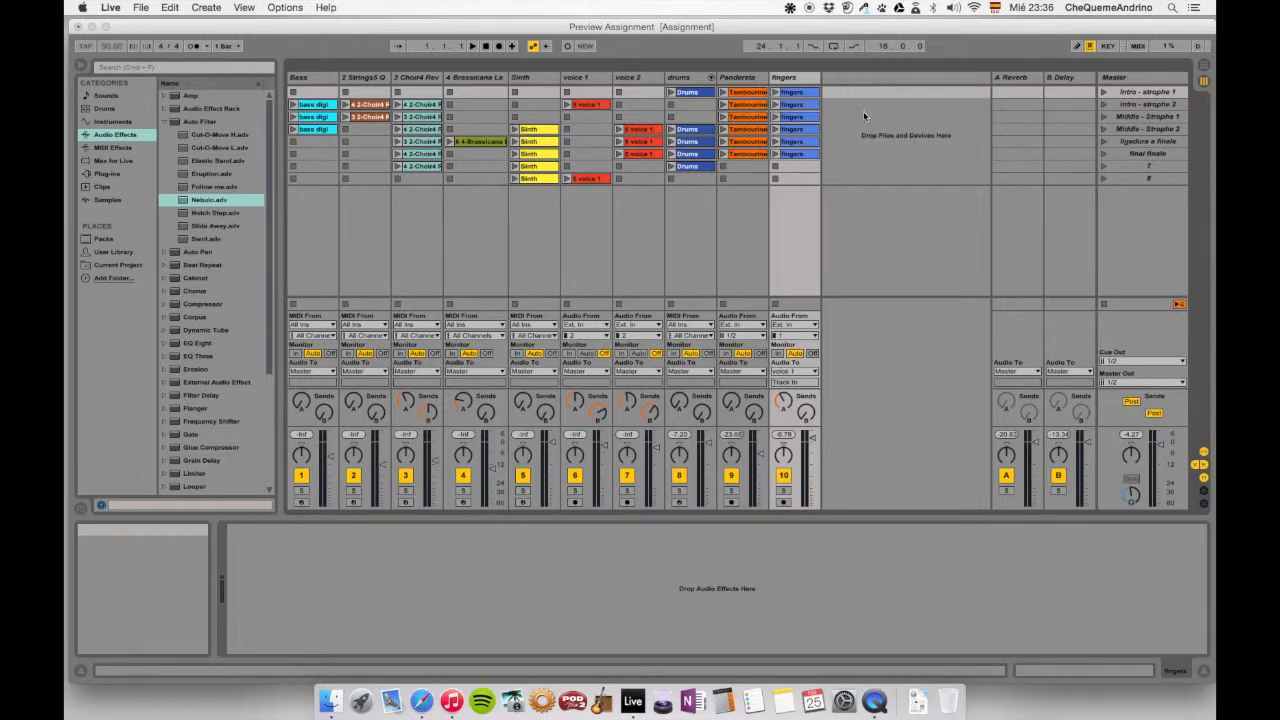
Insert a new empty audio track beside the ungrouped tracks as the submix bus
{"action": "right_click", "coordinate": [844, 76]}
{"action": "type", "text": "bus submix"}
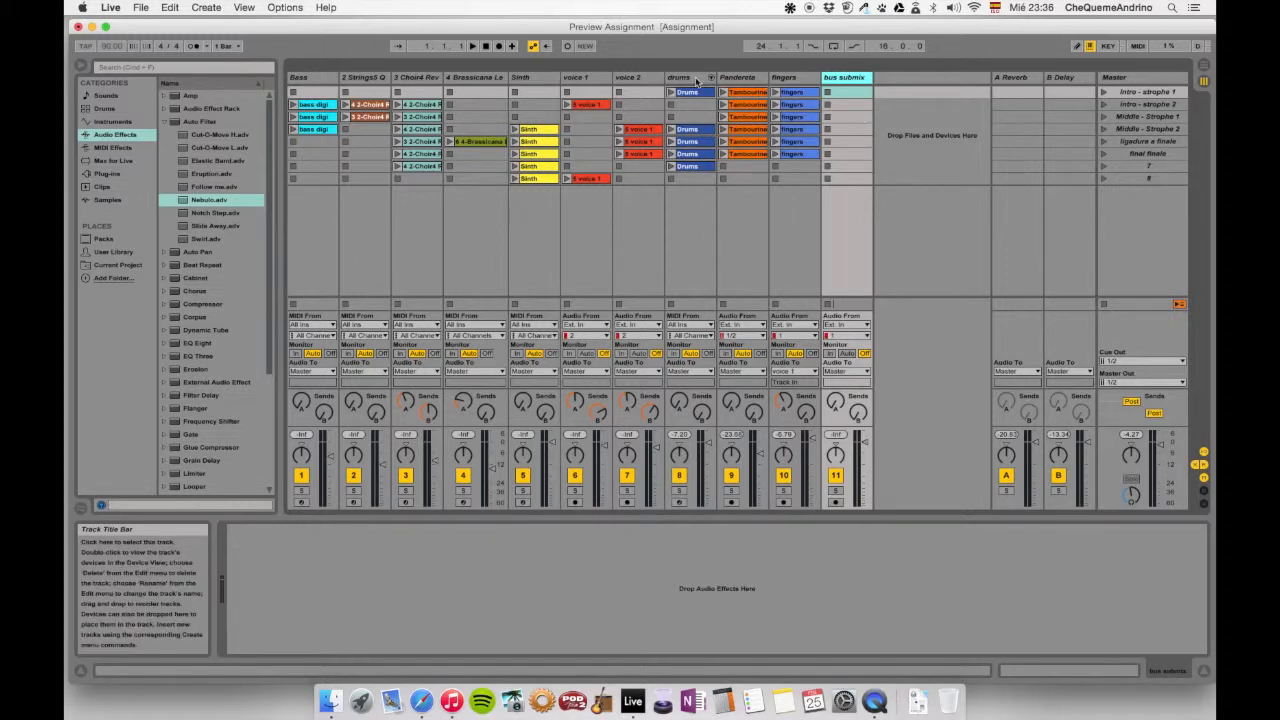
Set the Audio To of drums, Pandereta and fingers to the new submix audio track
{"action": "left_click", "coordinate": [680, 76]}
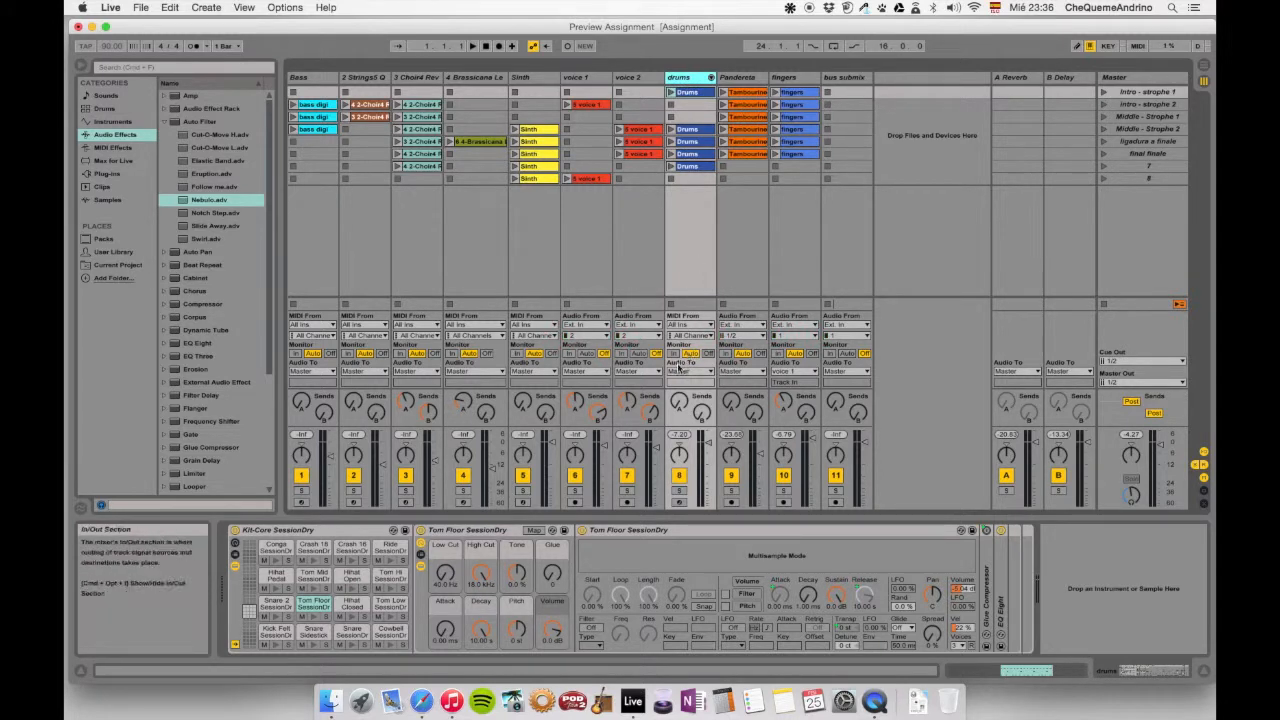
{"action": "left_click", "coordinate": [688, 370]}
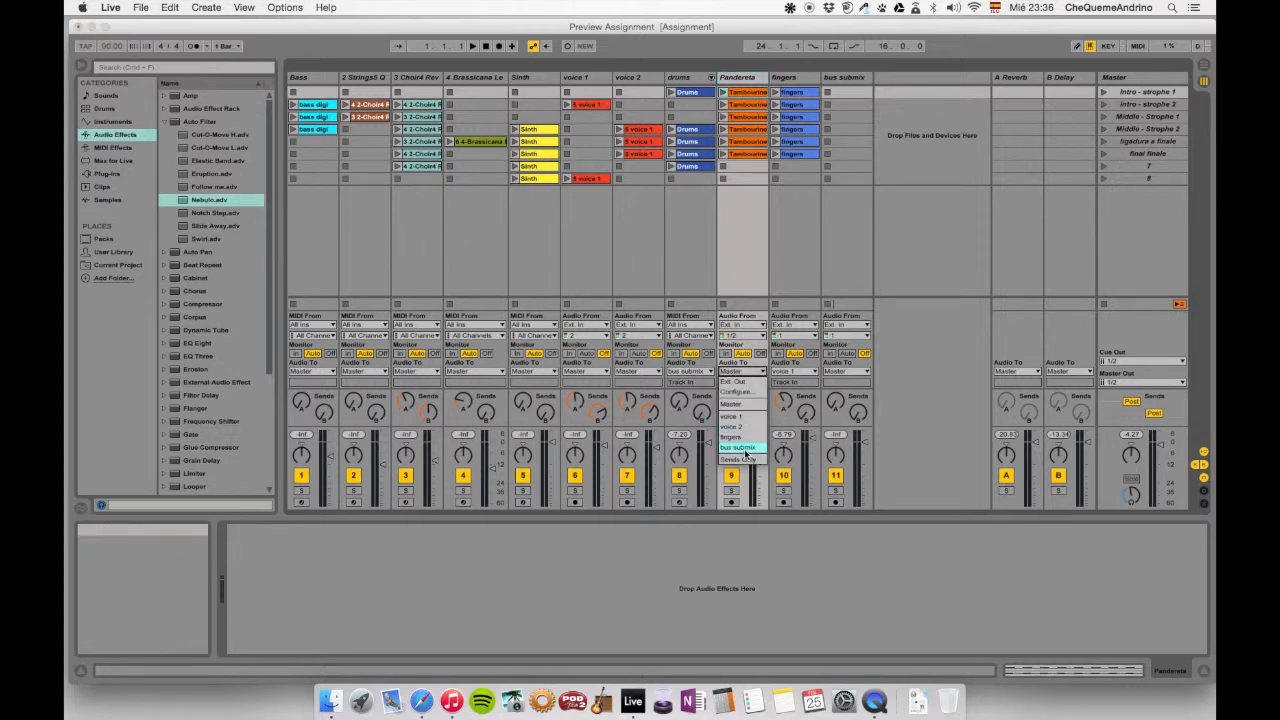
{"action": "left_click", "coordinate": [790, 76]}
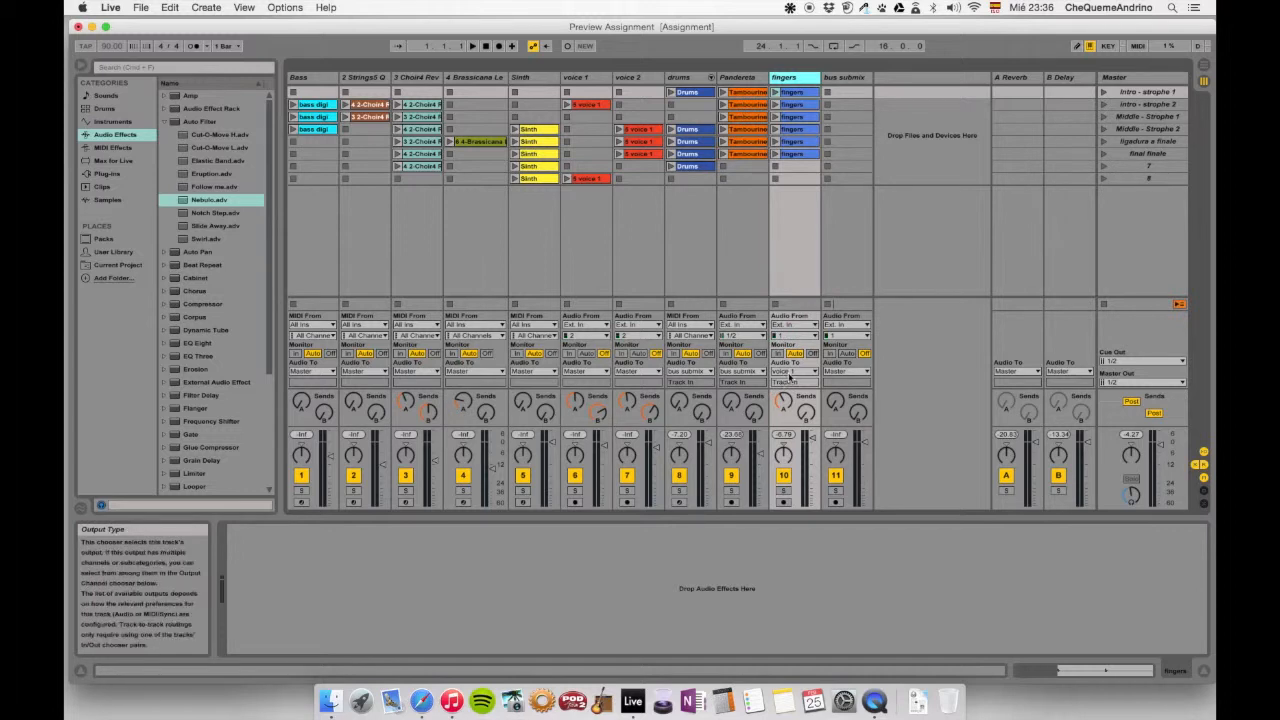
{"action": "left_click", "coordinate": [792, 370]}
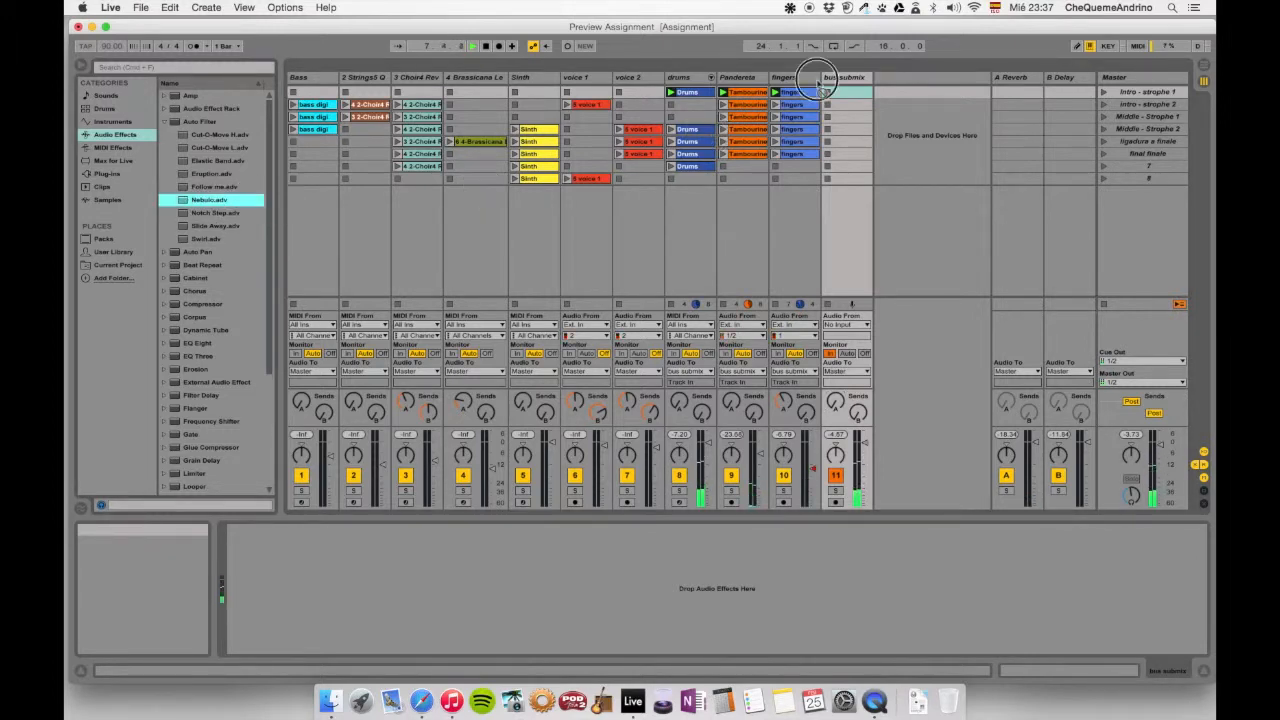
Play the clips so the submix track's meter shows the routed signal
{"action": "left_click", "coordinate": [460, 44]}
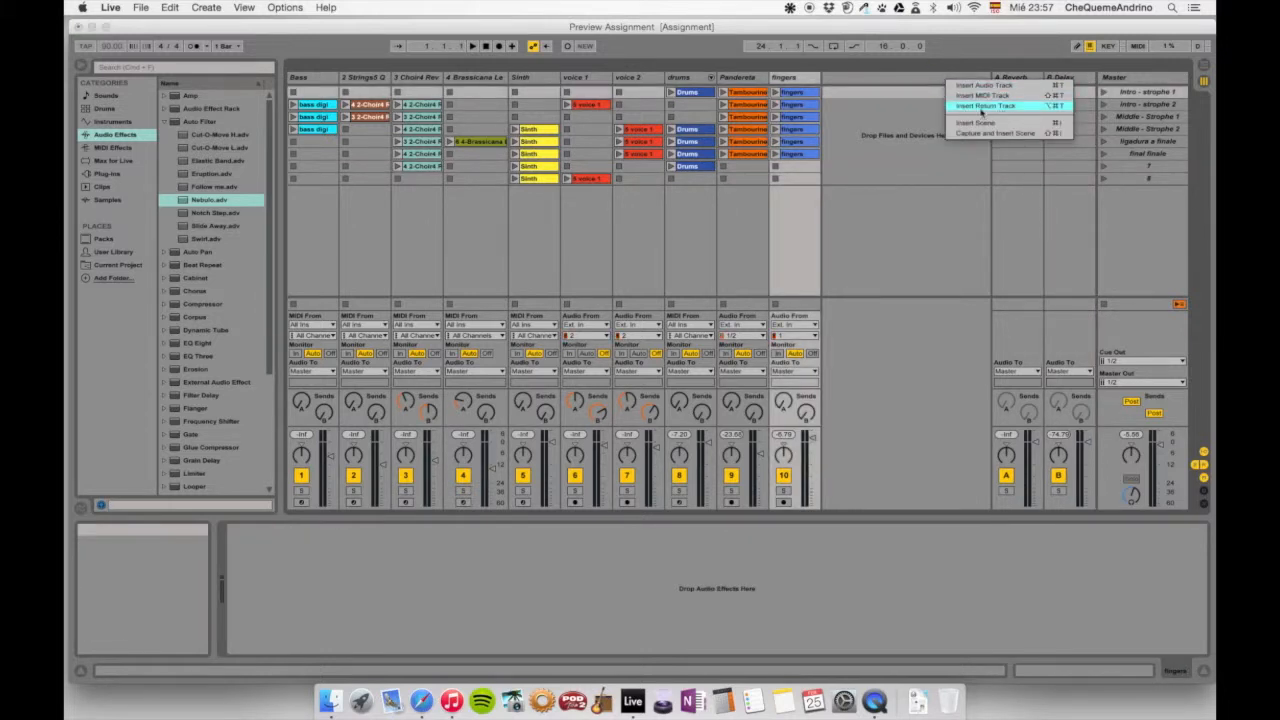
Insert a third return track beside the reverb and delay returns and rename it
{"action": "left_click", "coordinate": [984, 106]}
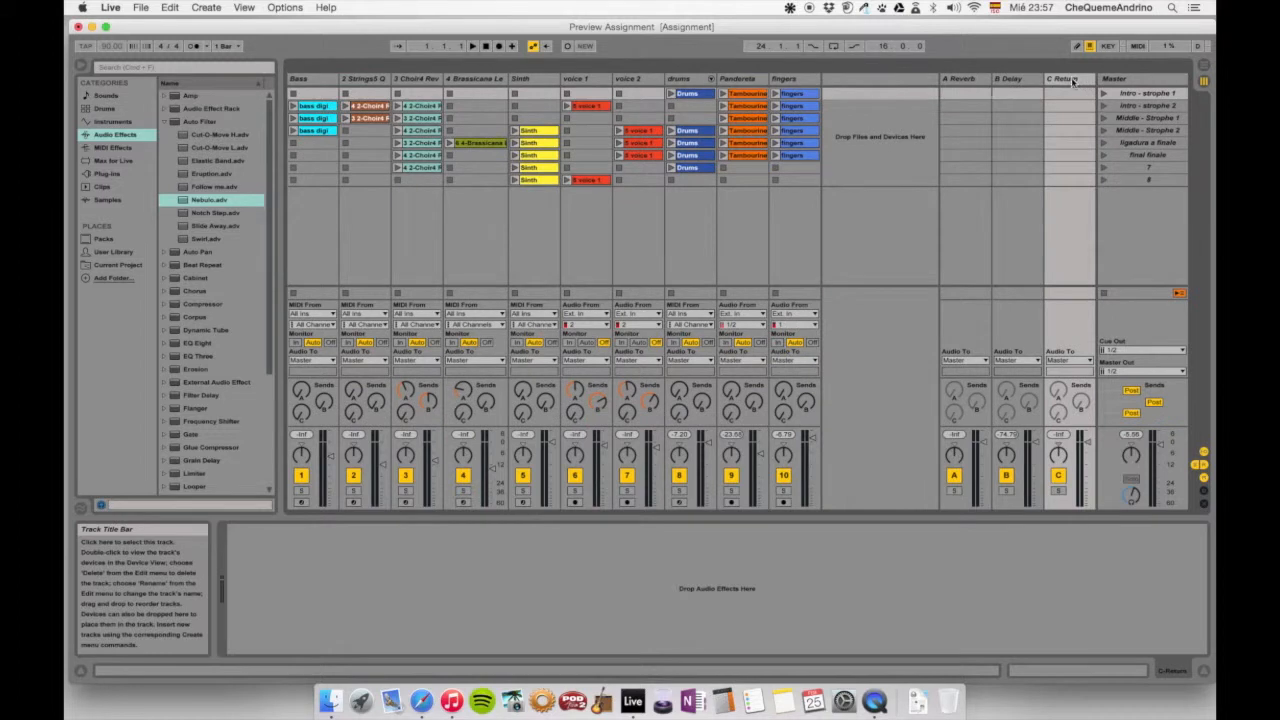
{"action": "right_click", "coordinate": [1068, 78]}
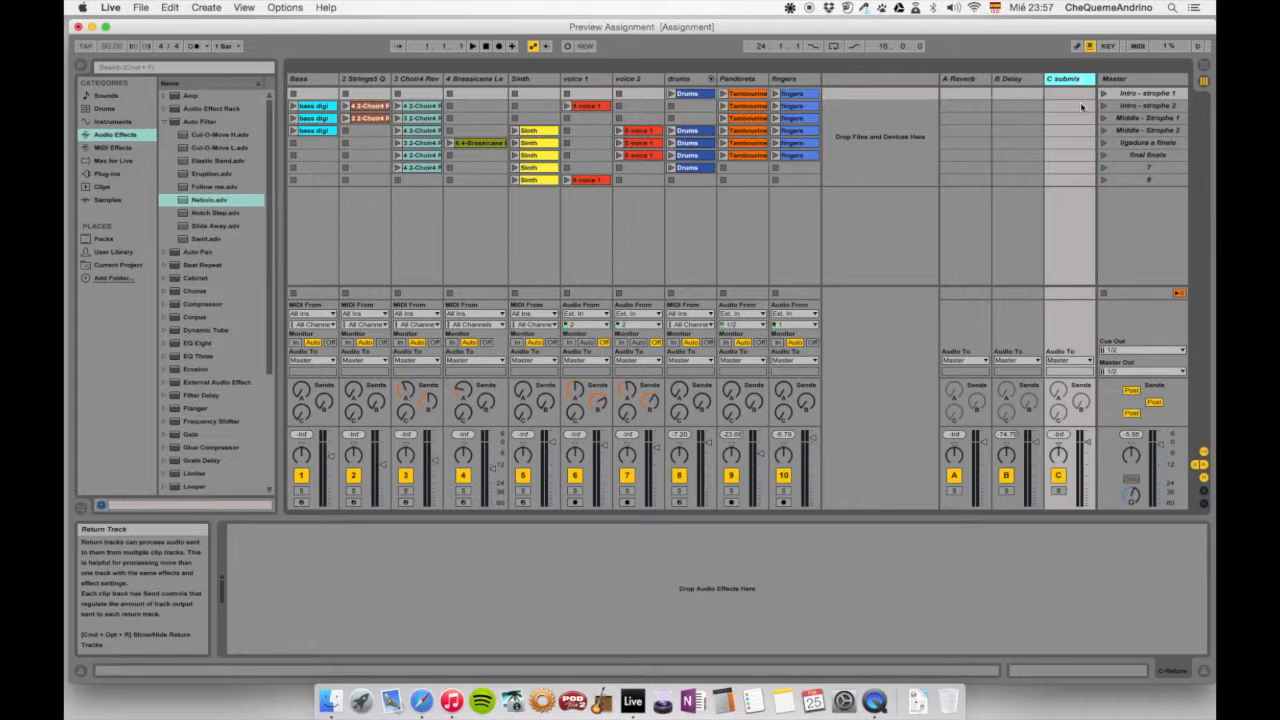
{"action": "left_click", "coordinate": [1068, 78]}
{"action": "type", "text": " send"}
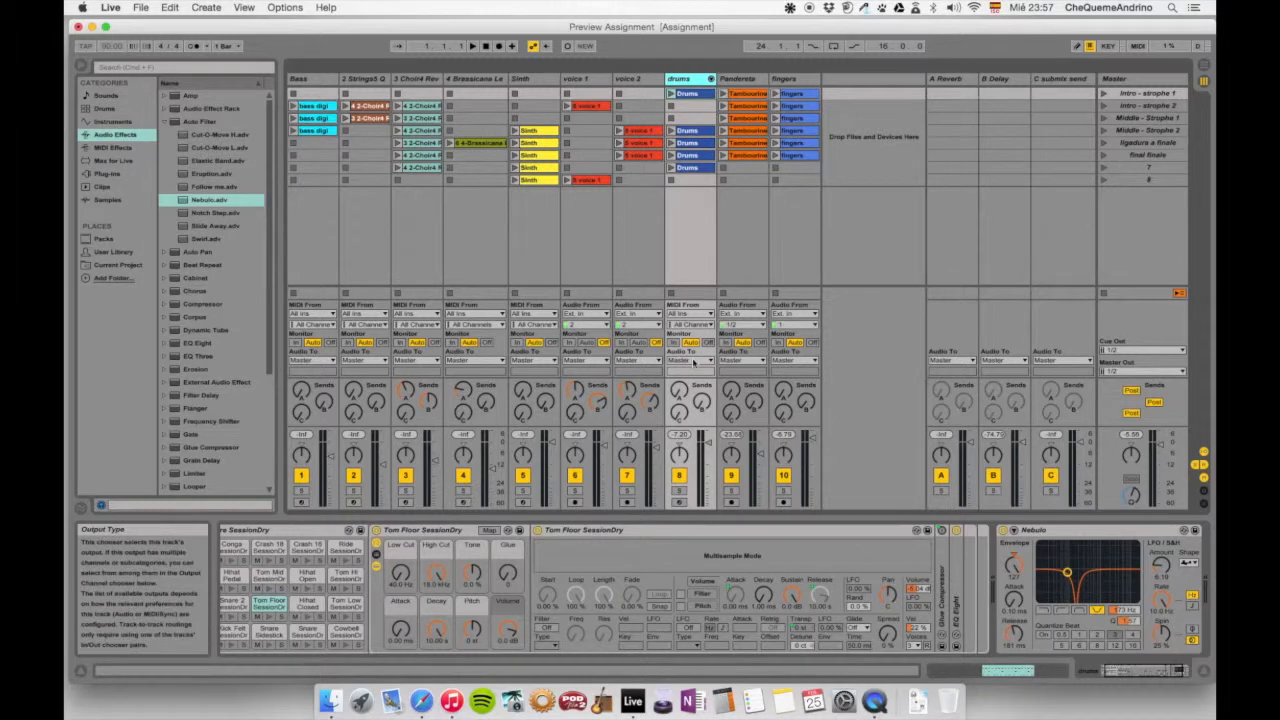
Route drums, Pandereta and fingers to the 'submix send' return track and select it
{"action": "left_click", "coordinate": [684, 360]}
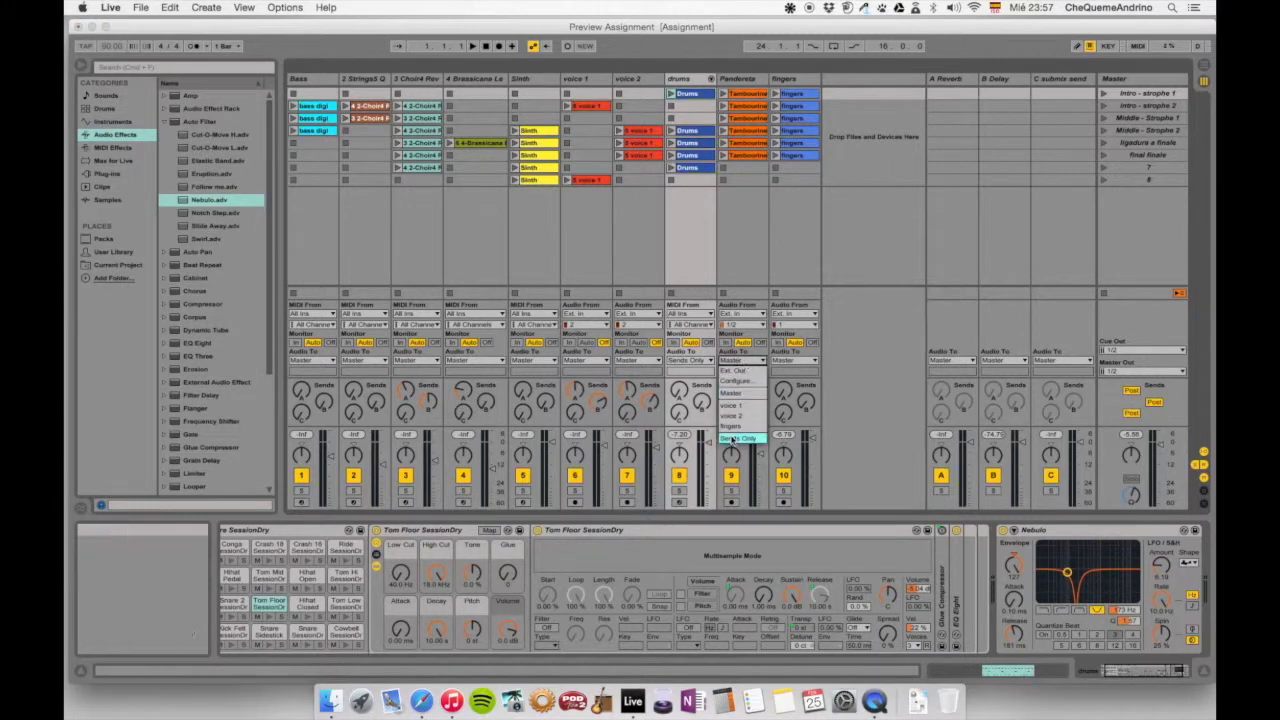
{"action": "left_click", "coordinate": [796, 360]}
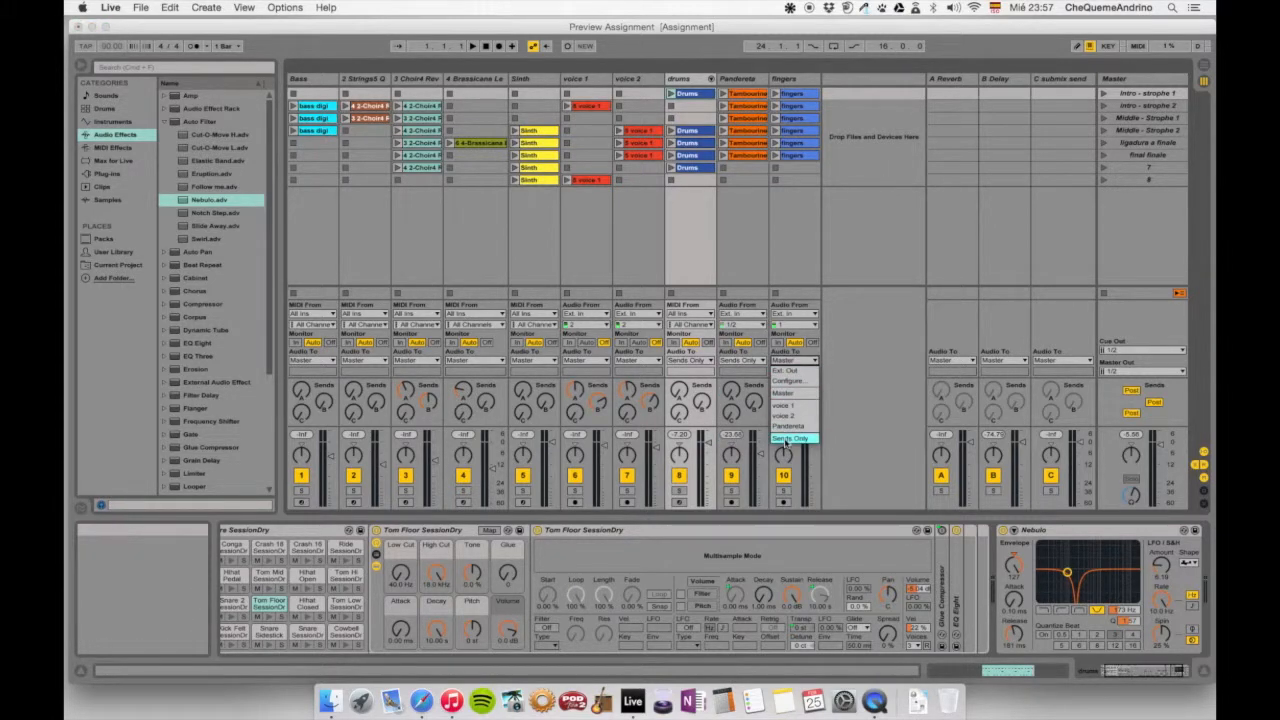
{"action": "left_click", "coordinate": [792, 438]}
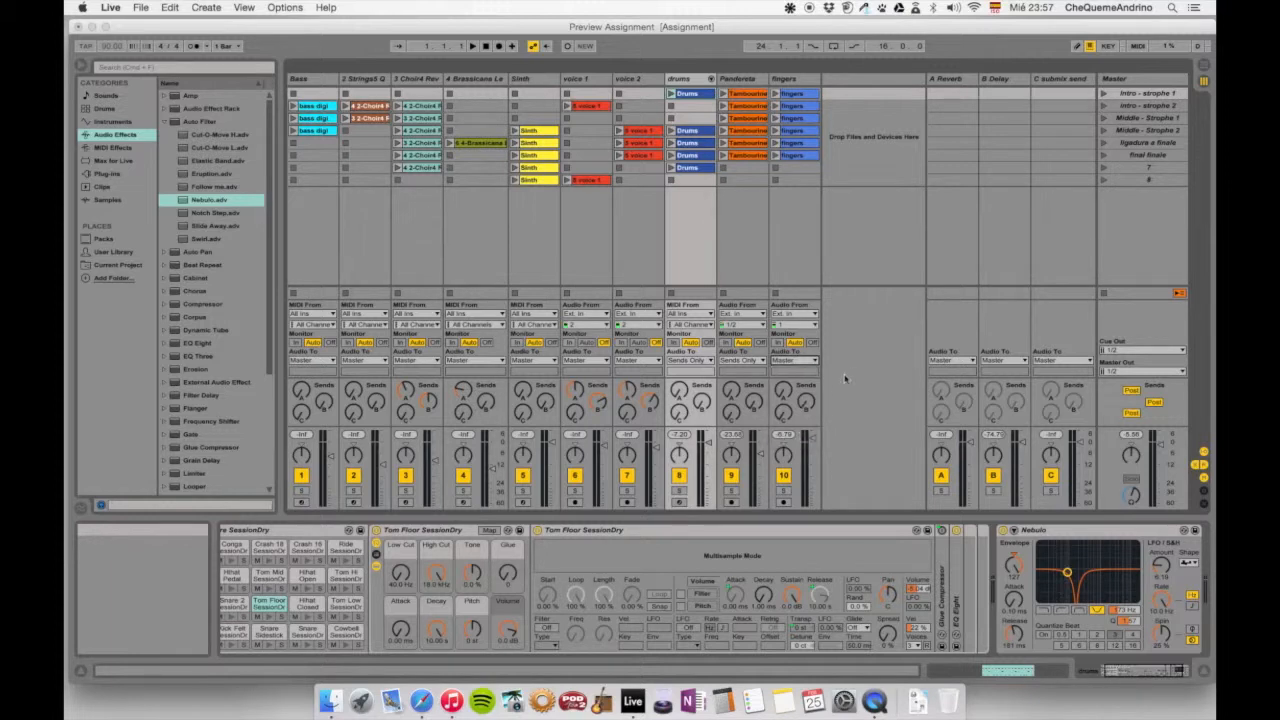
{"action": "left_click", "coordinate": [1060, 78]}
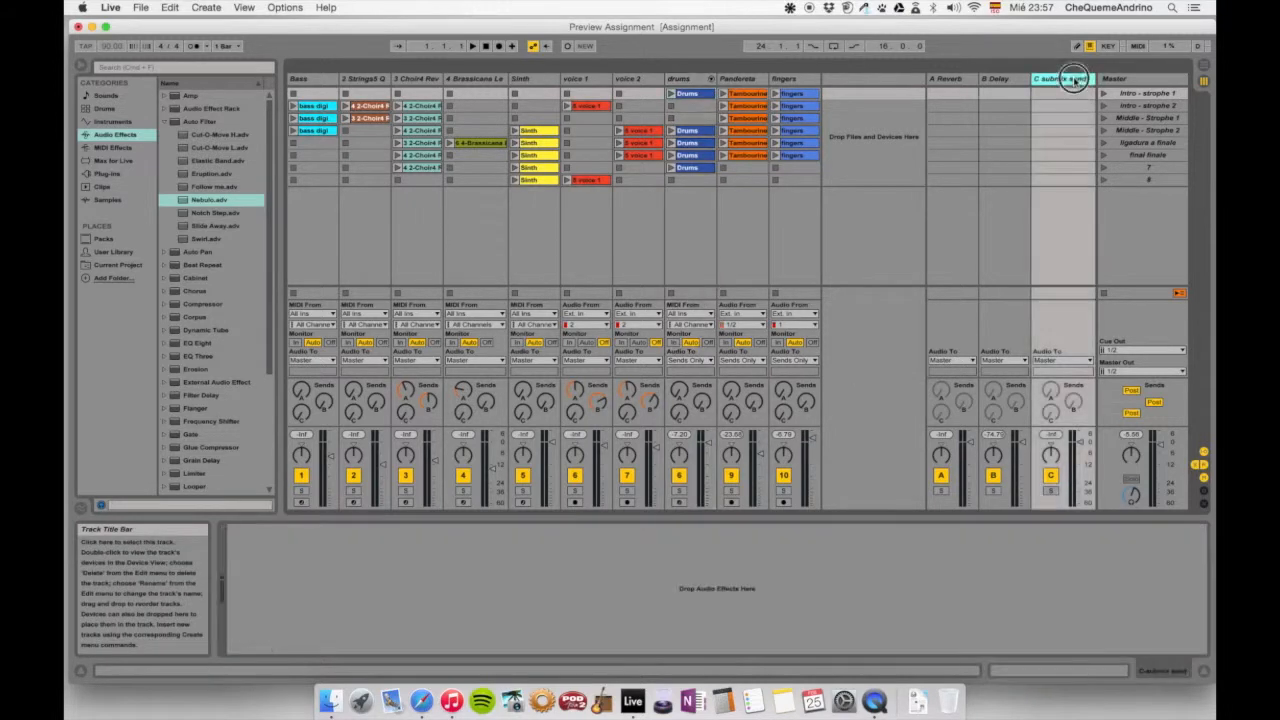